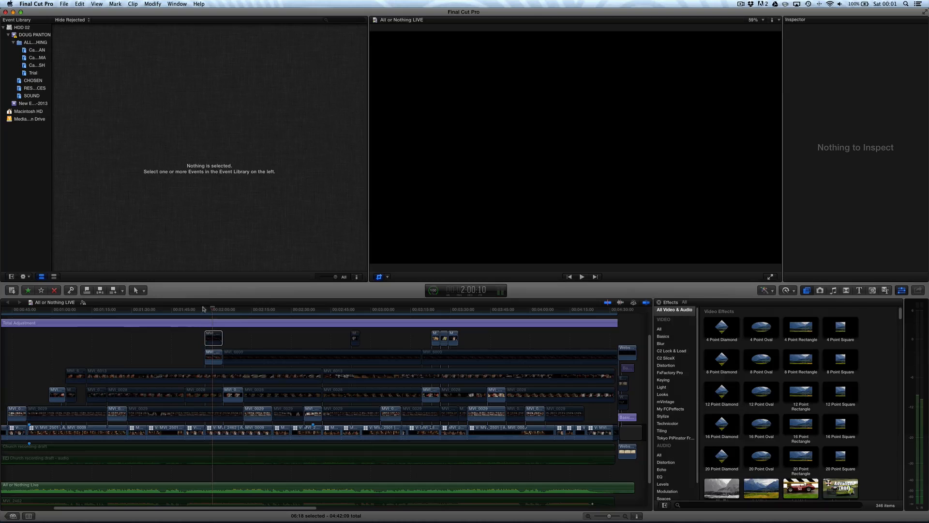
Show the crop controls over the viewer and park on the piano-hammers shot
click(213, 337)
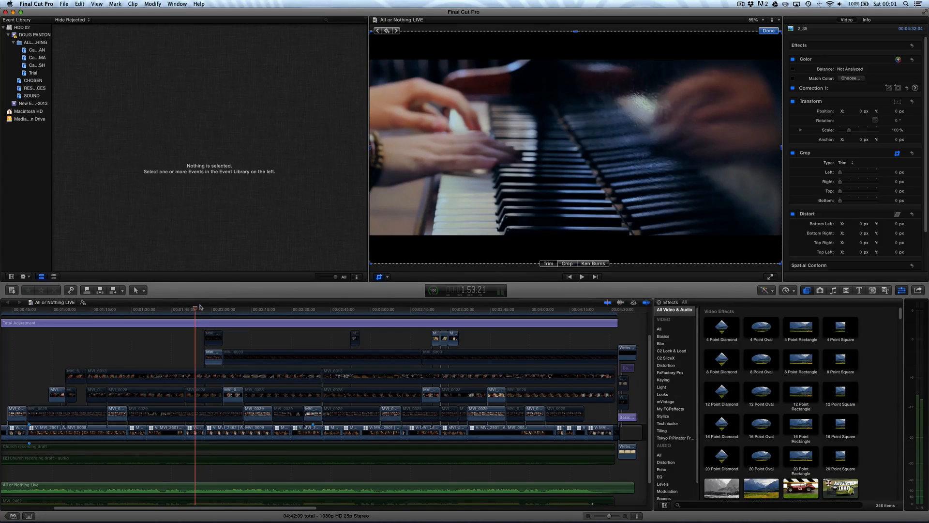
click(582, 277)
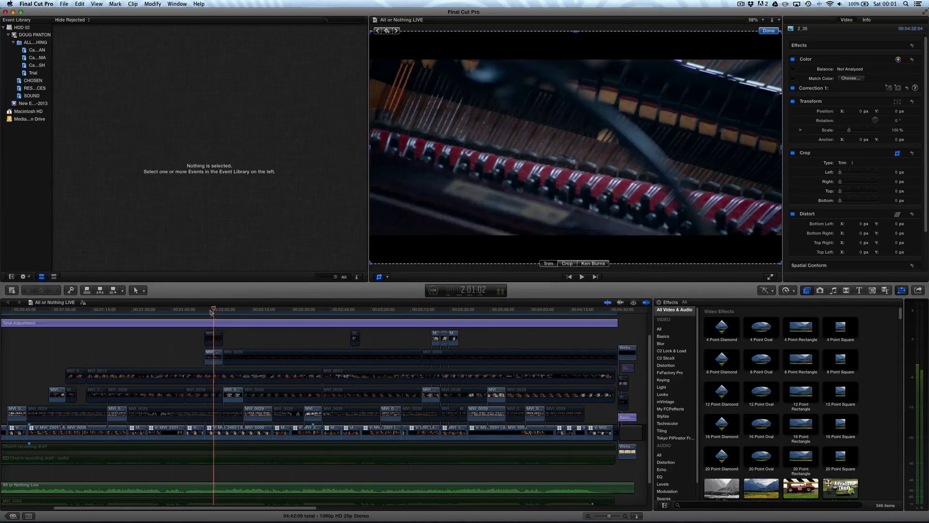
click(212, 336)
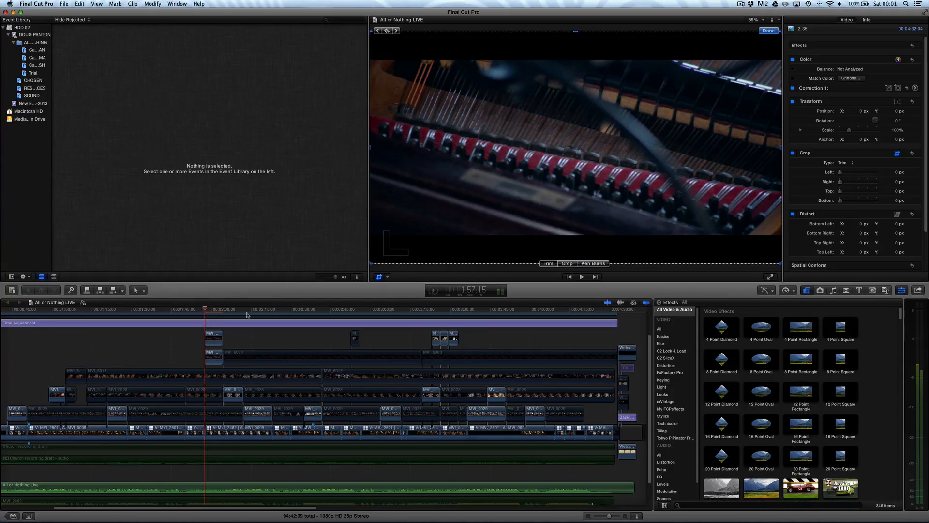
Choose Crop from the transform modes and set its type to Ken Burns
click(385, 277)
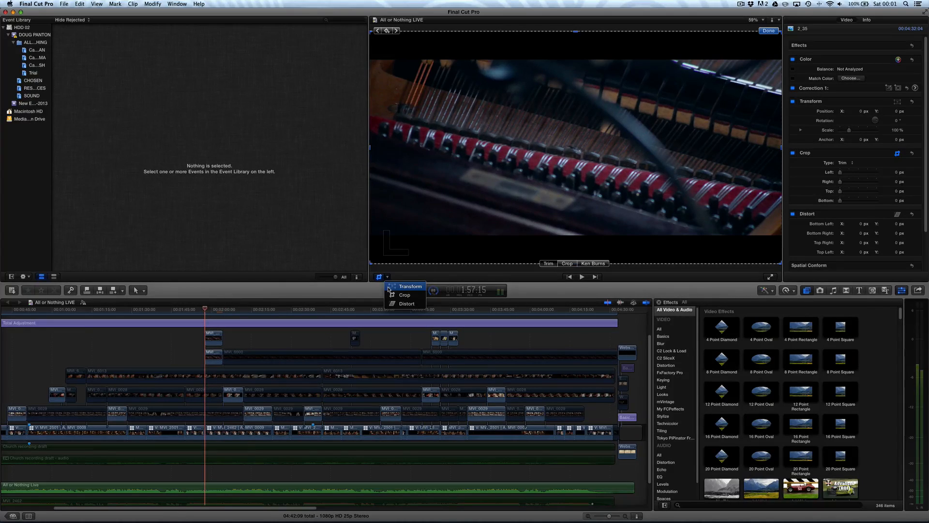
mouse_move(406, 303)
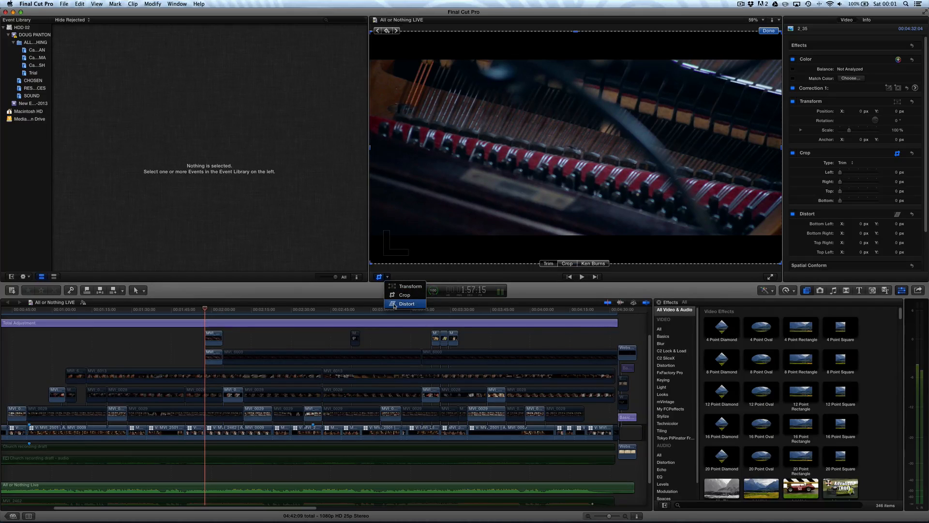
mouse_move(399, 295)
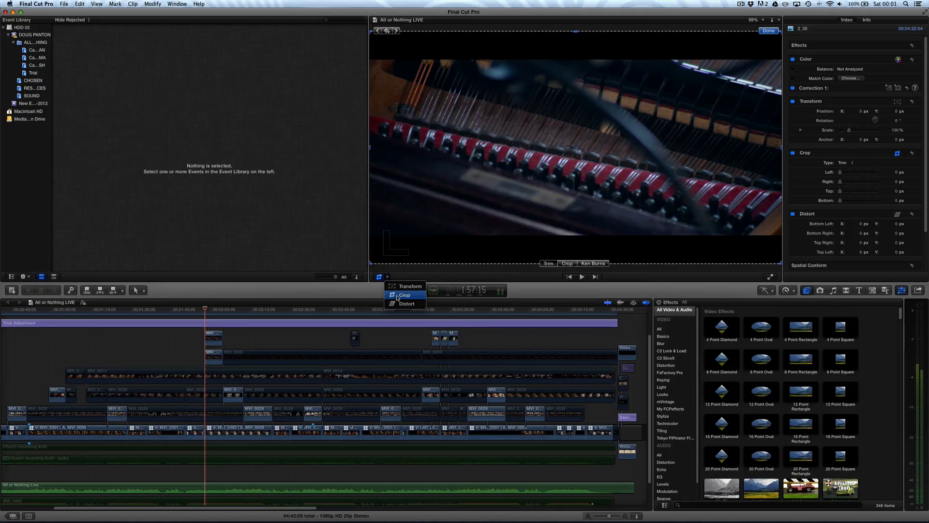
click(405, 294)
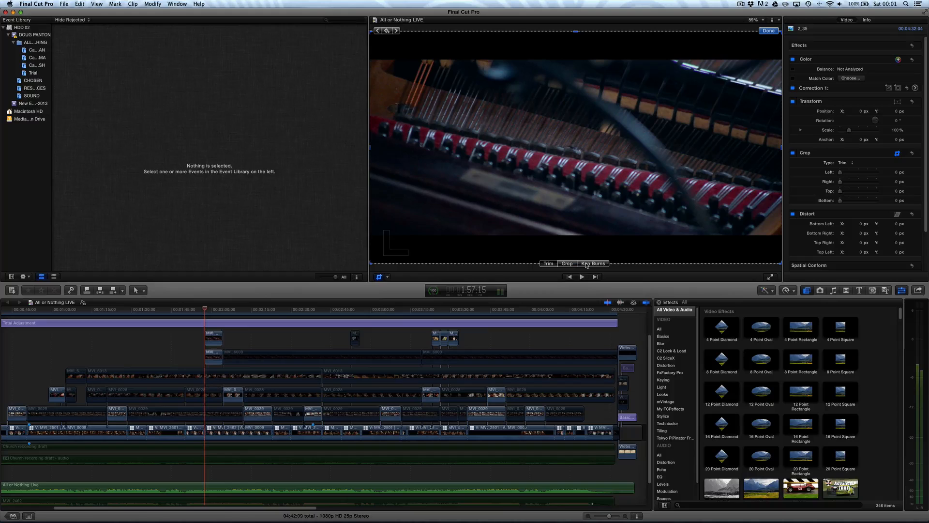
click(593, 263)
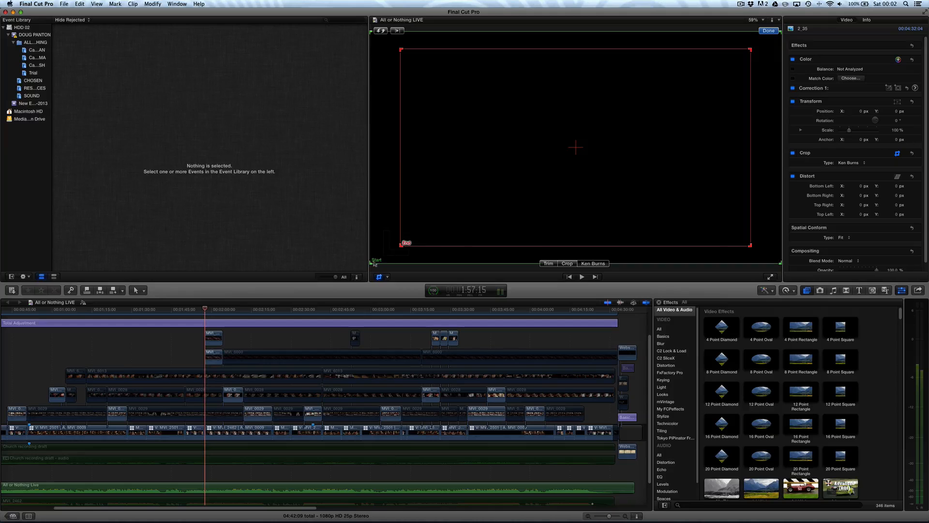
mouse_move(372, 267)
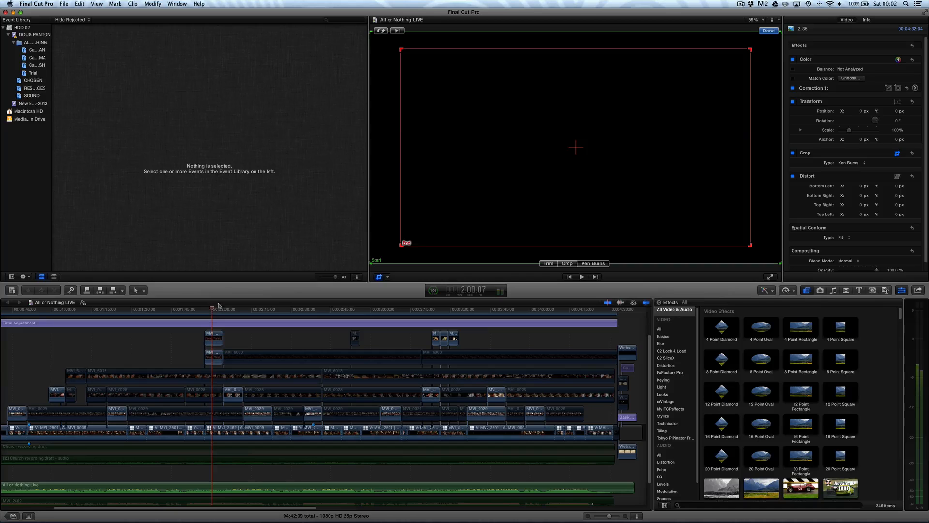
Enable Ken Burns on the MVI_6000 hammers clip and frame the zoom tightly around the hammers
click(213, 338)
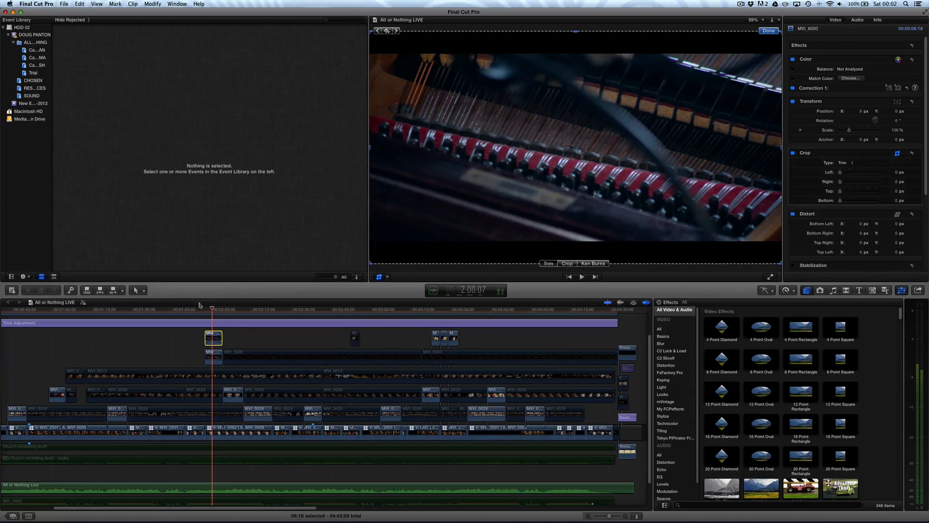
click(594, 263)
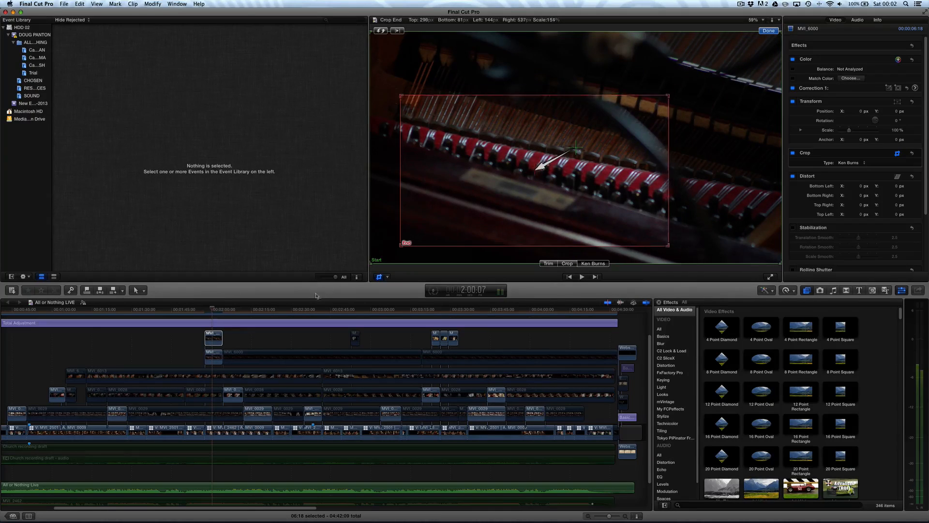
drag(578, 151, 582, 153)
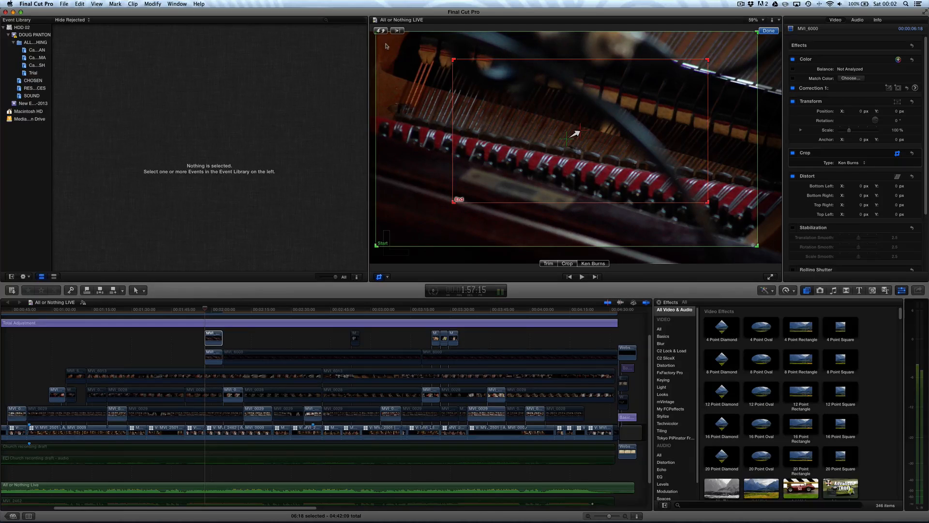
mouse_move(449, 213)
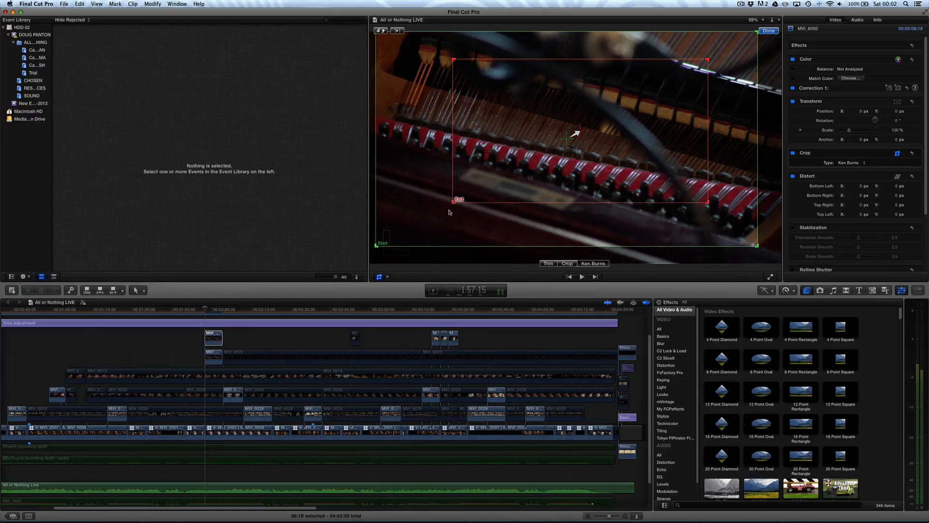
mouse_move(378, 250)
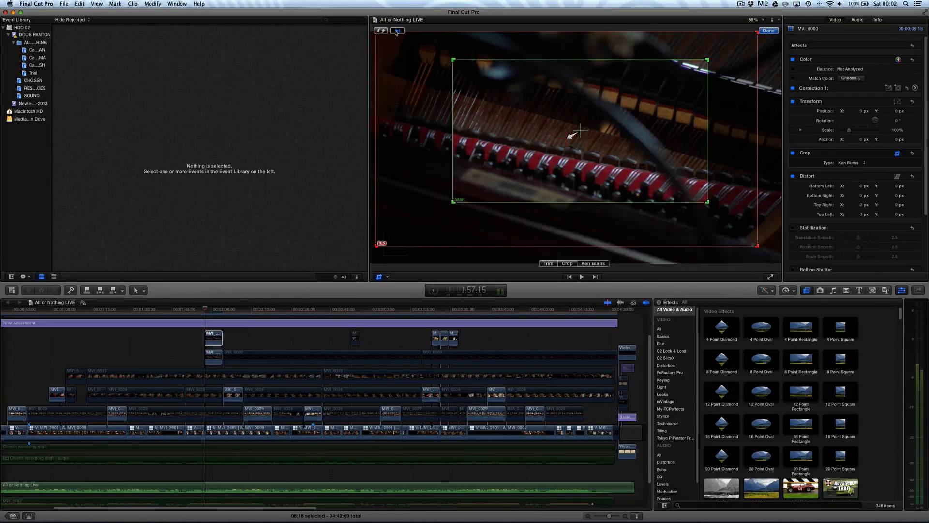
Preview the Ken Burns zoom movement on the hammers clip
click(582, 277)
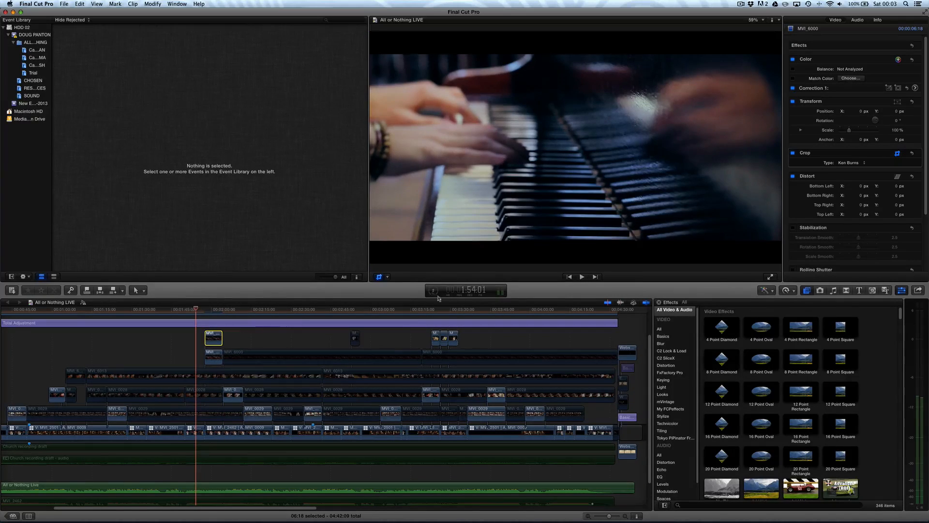
Play the sequence past the hammers shot, stop, and return to the clip's start
click(582, 277)
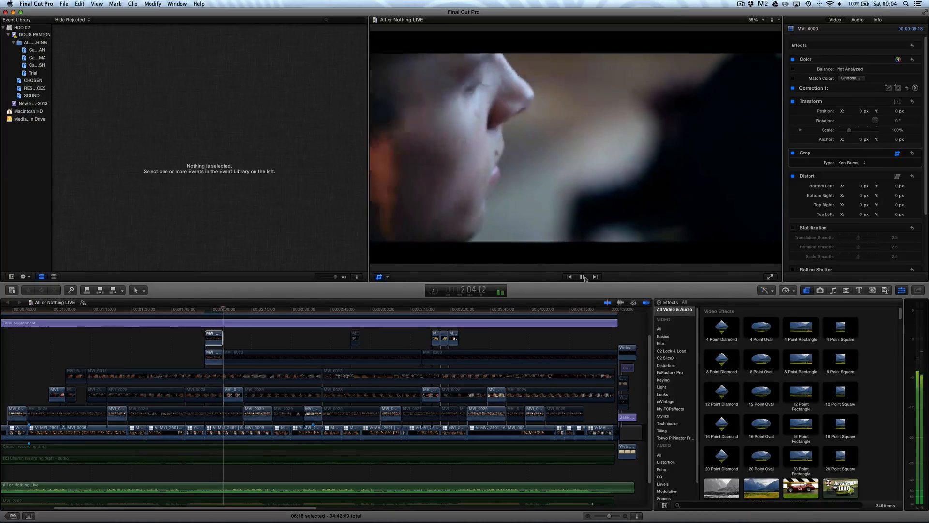
click(582, 277)
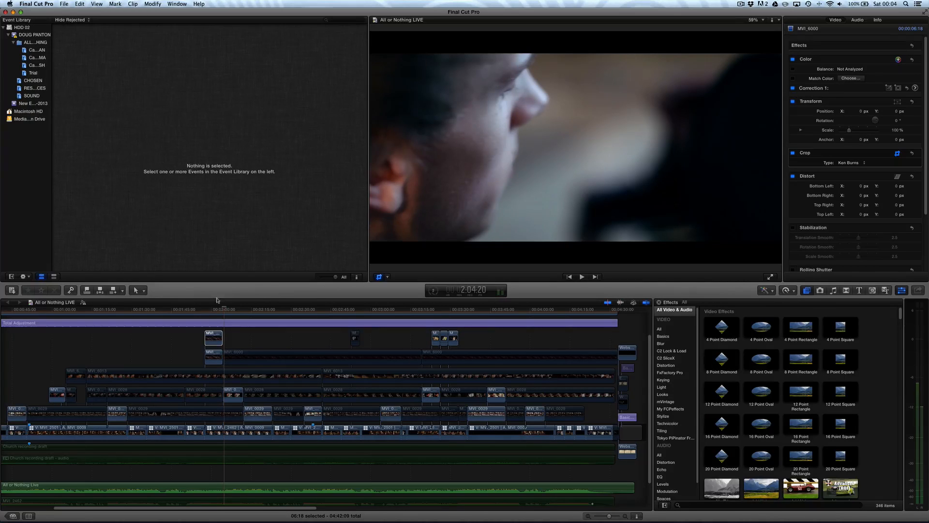
click(212, 336)
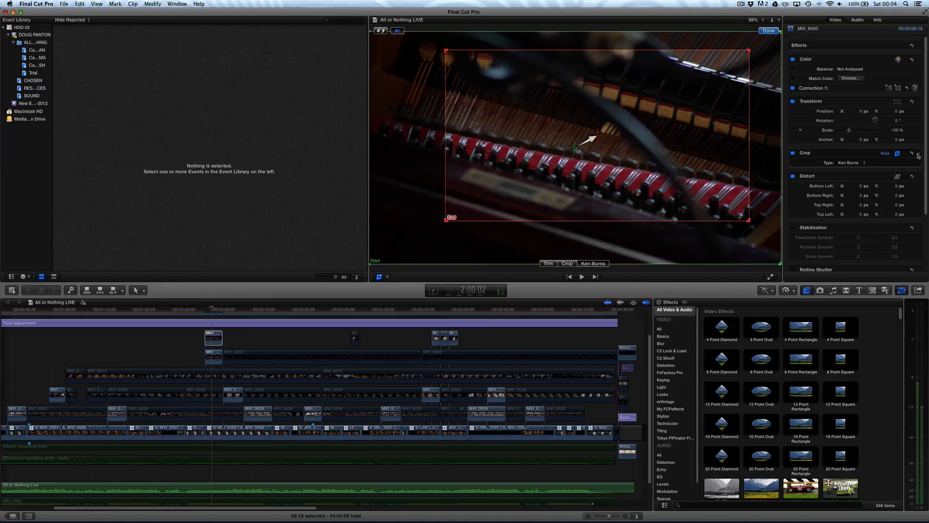
Adjust the Ken Burns end frame and finish editing with Done
click(917, 153)
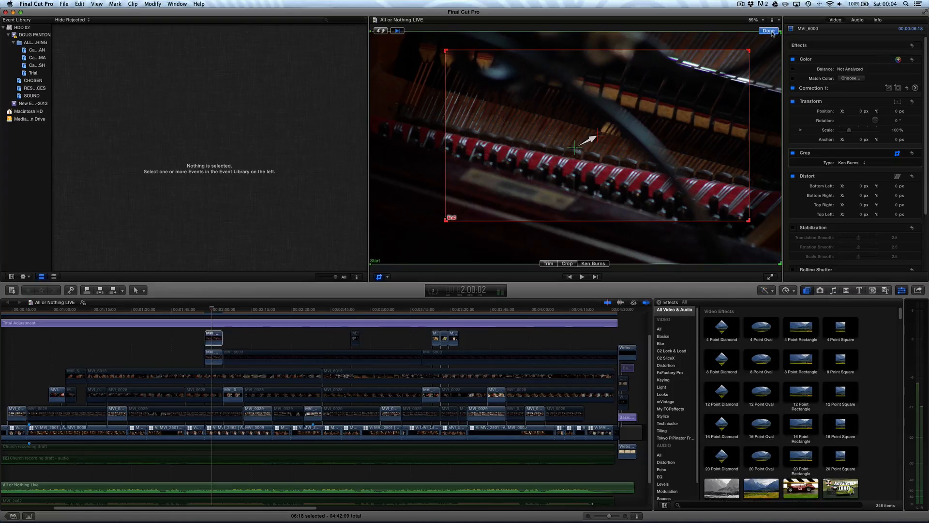
click(773, 30)
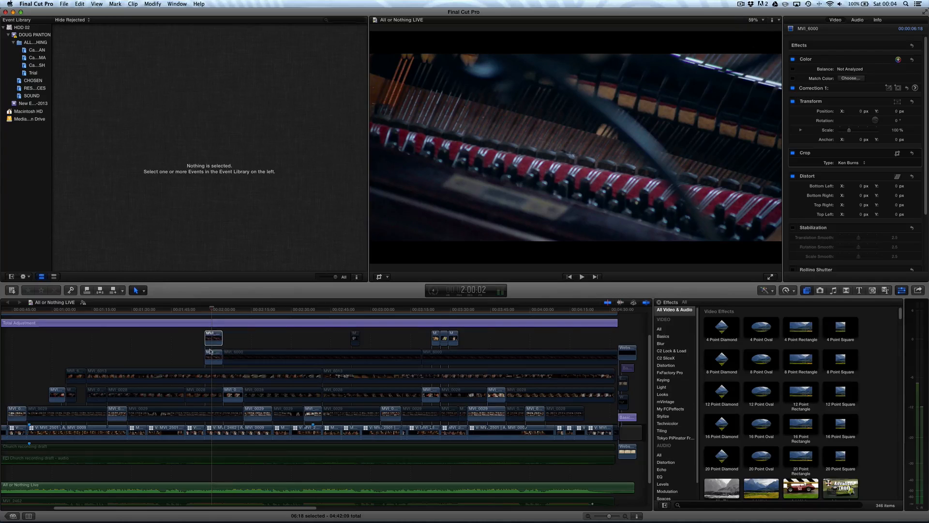
Paste only the Crop attribute from the hammers clip onto the target clip
click(213, 336)
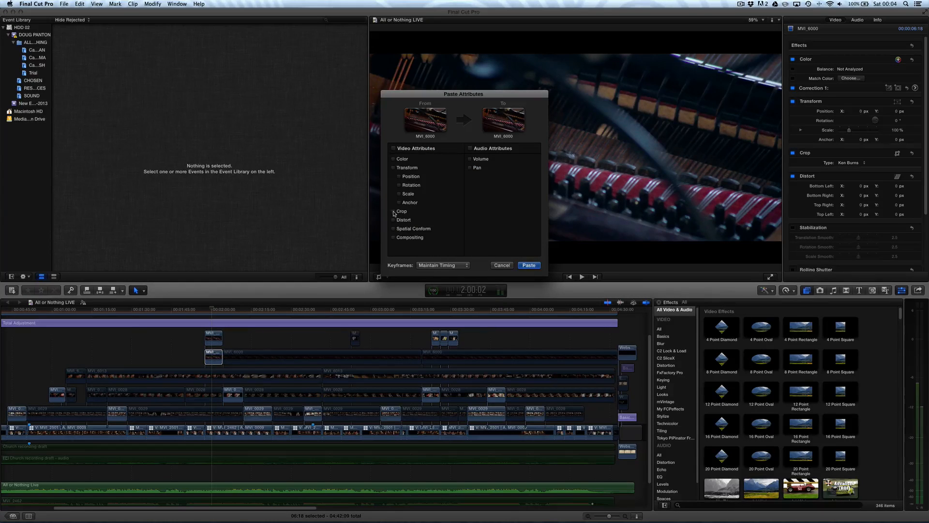
click(393, 211)
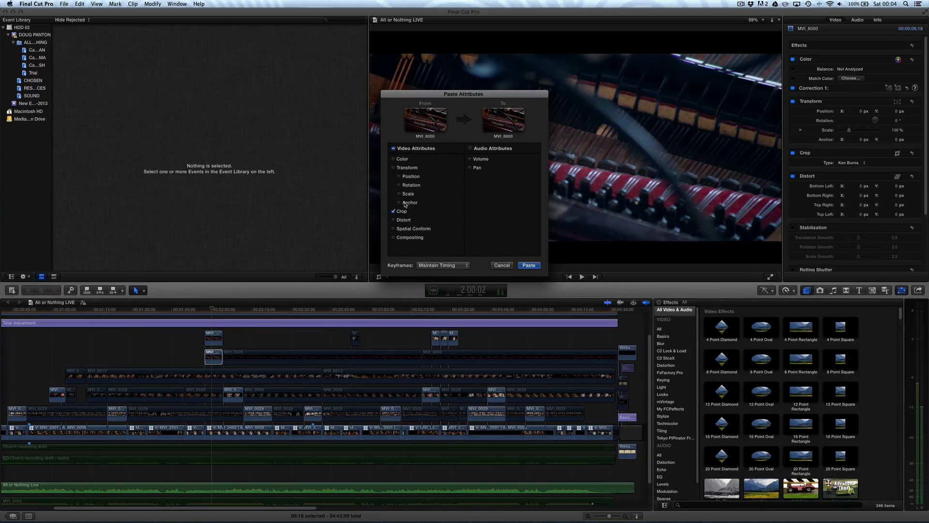
mouse_move(432, 201)
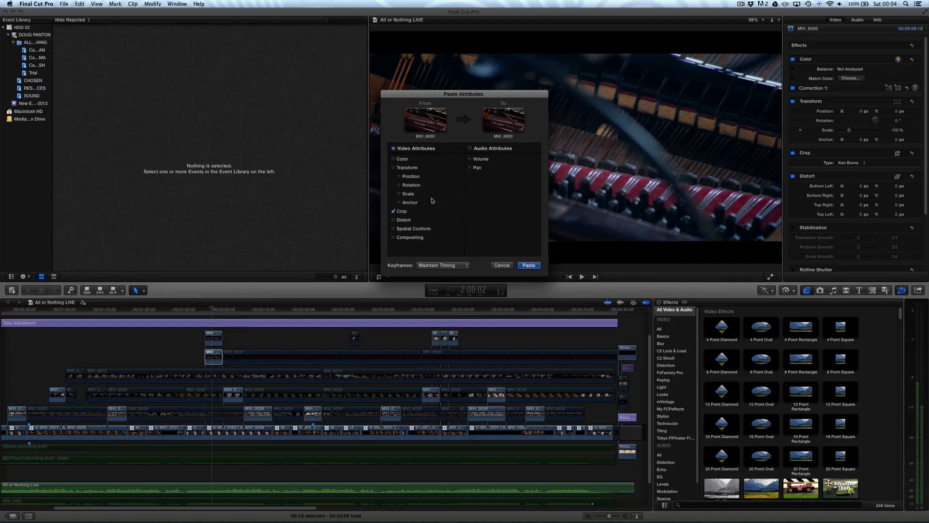
click(529, 265)
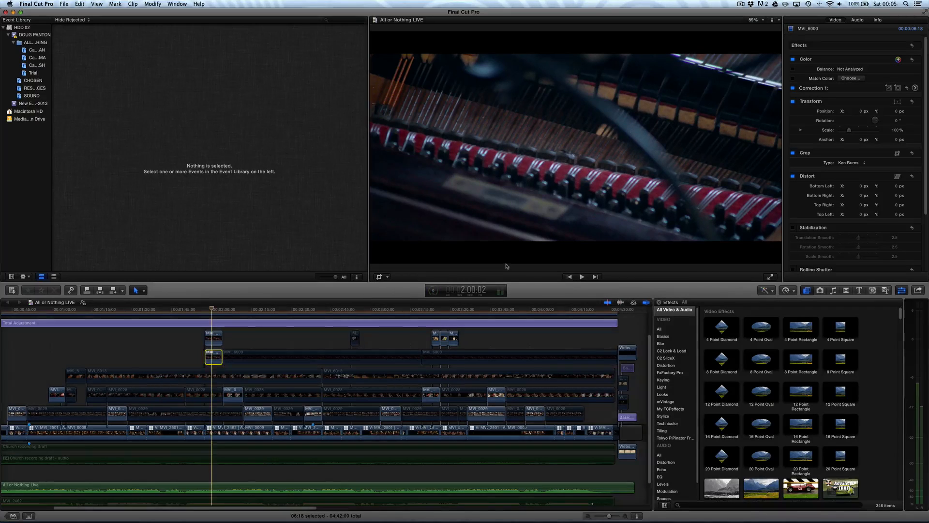